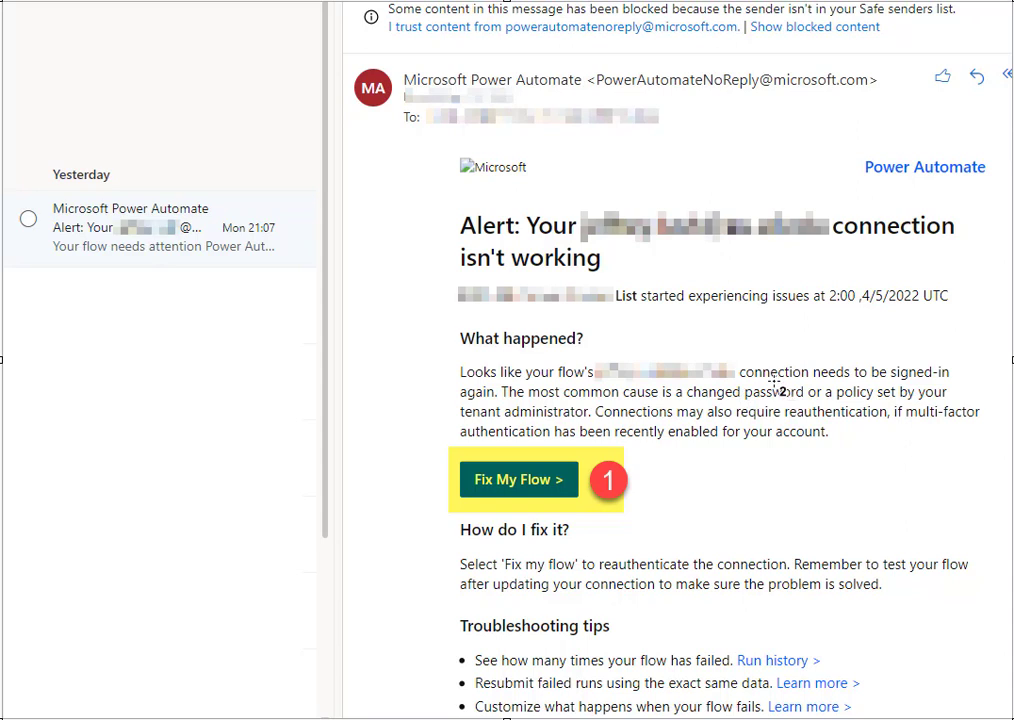
mouse_move(540, 288)
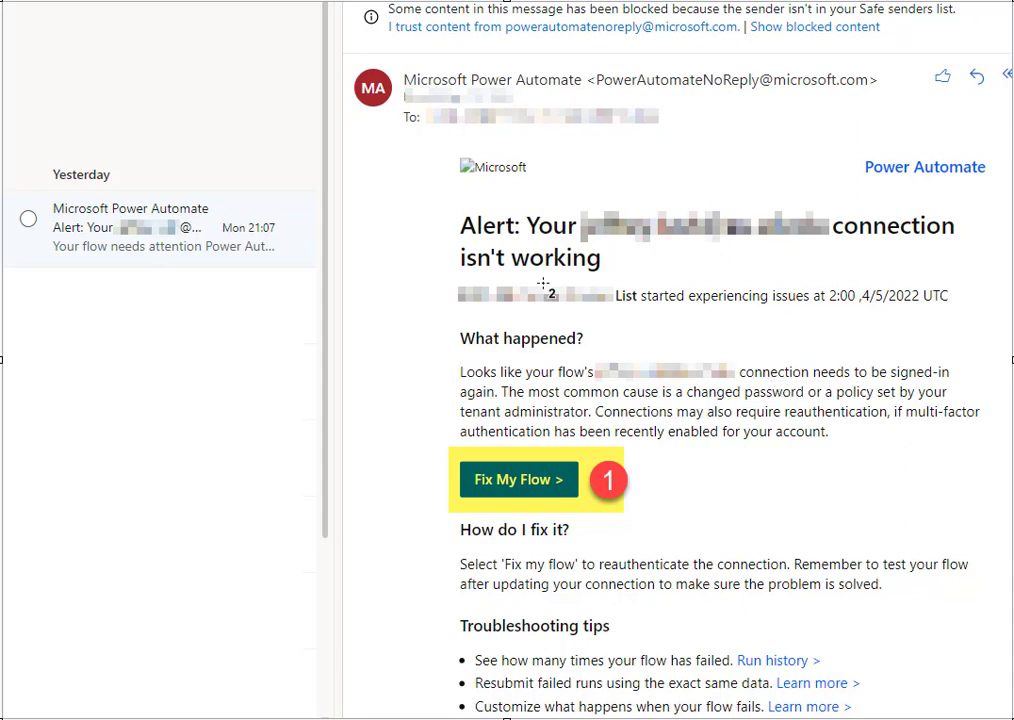
mouse_move(180, 228)
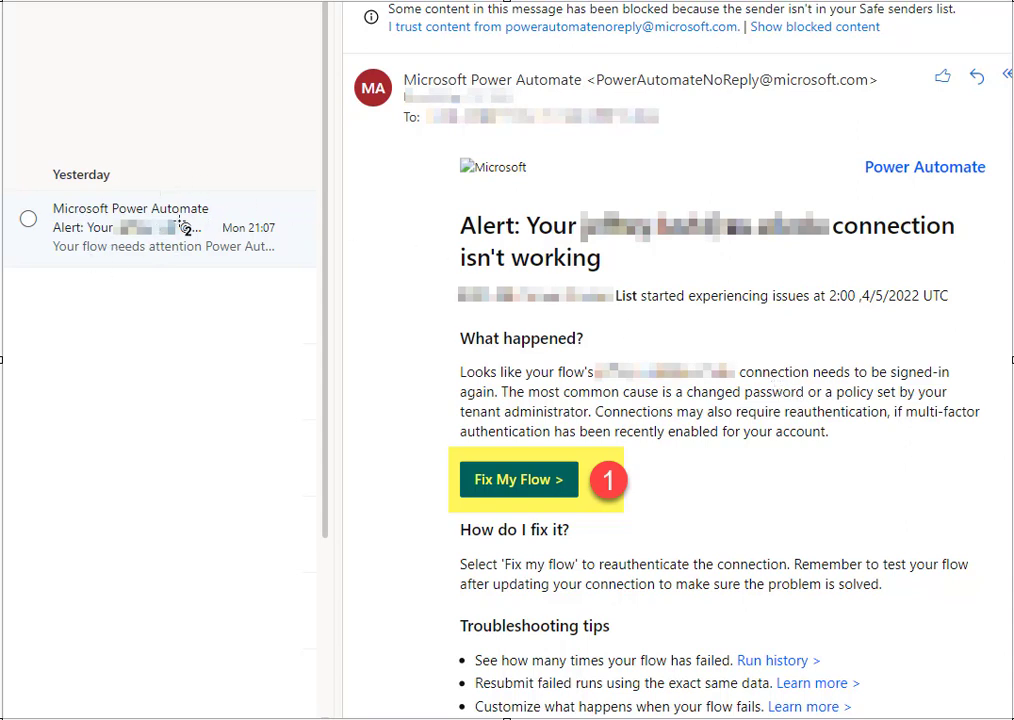
mouse_move(566, 328)
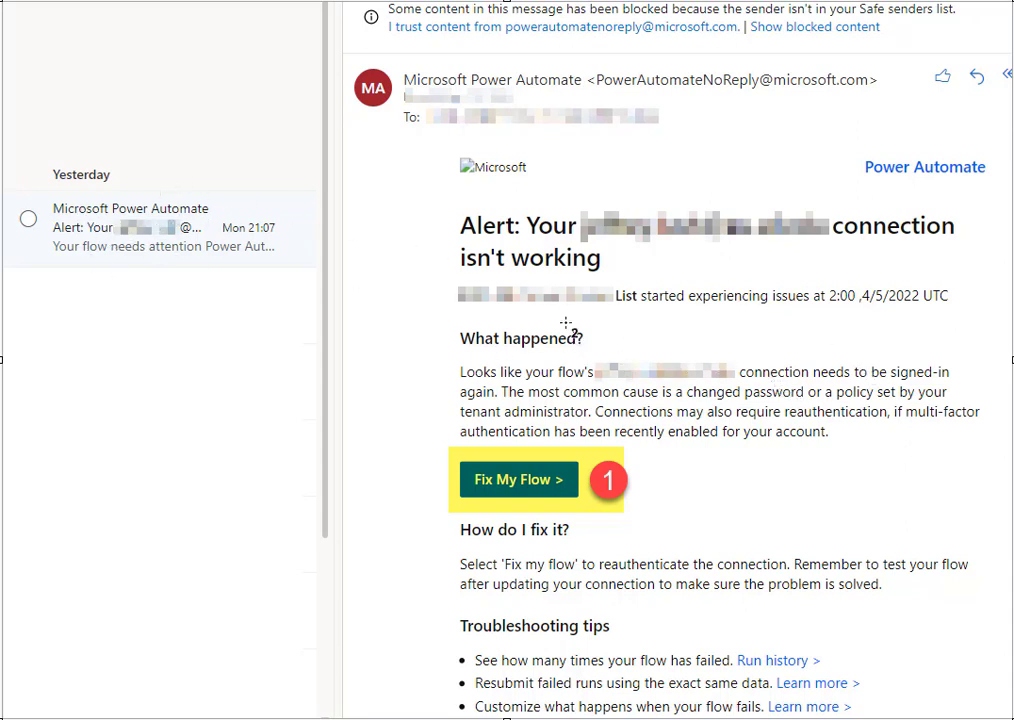
mouse_move(655, 275)
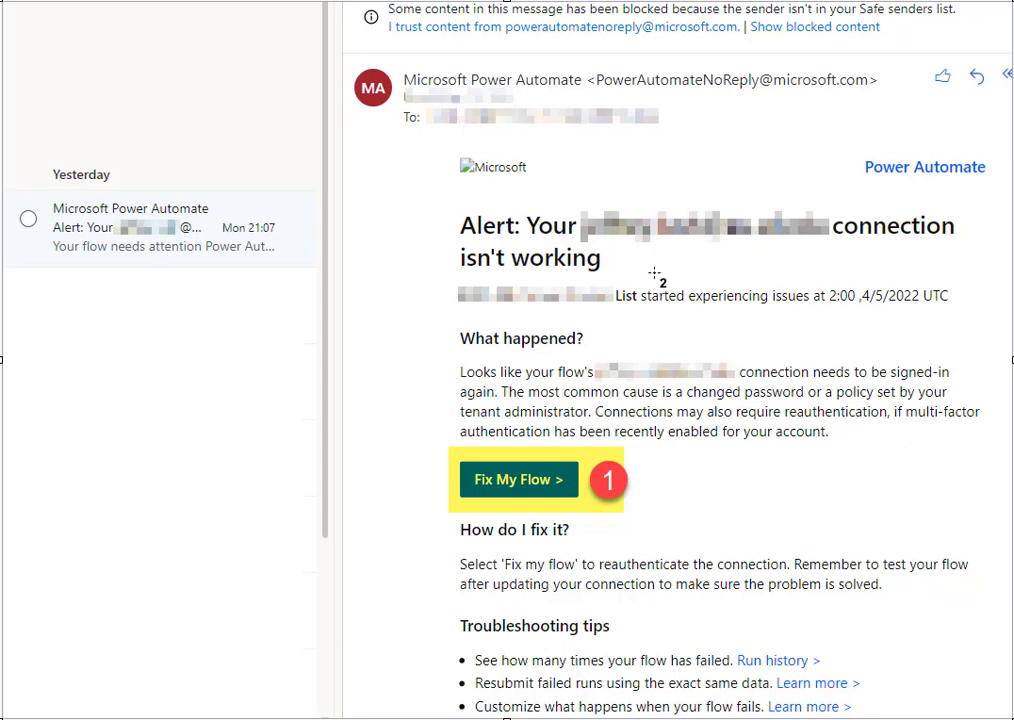
mouse_move(742, 334)
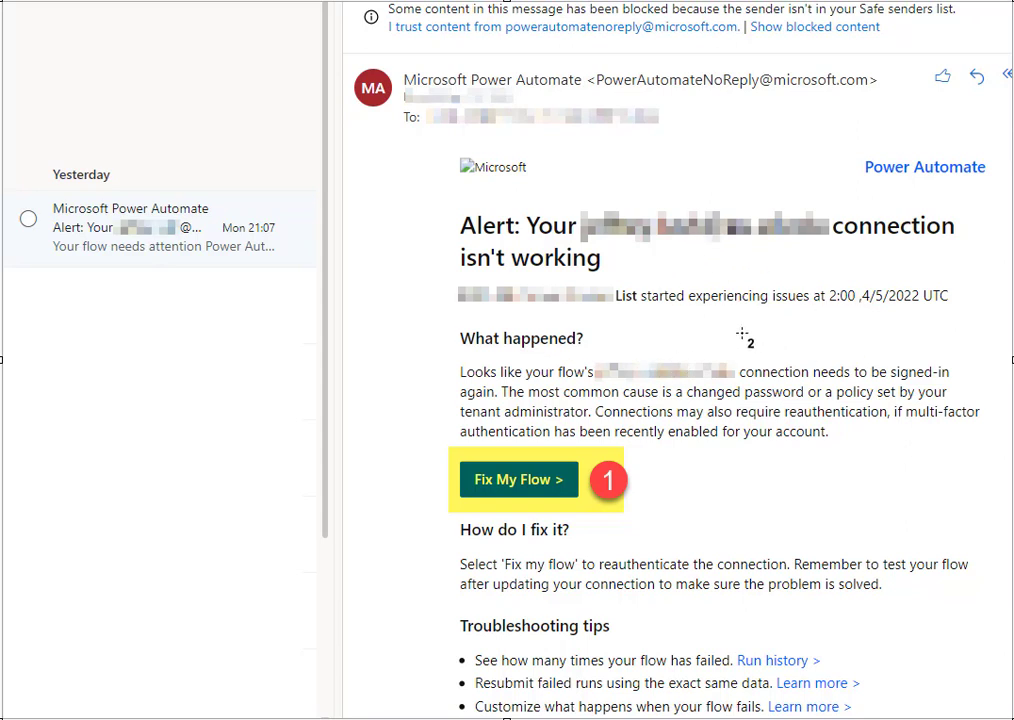
mouse_move(565, 245)
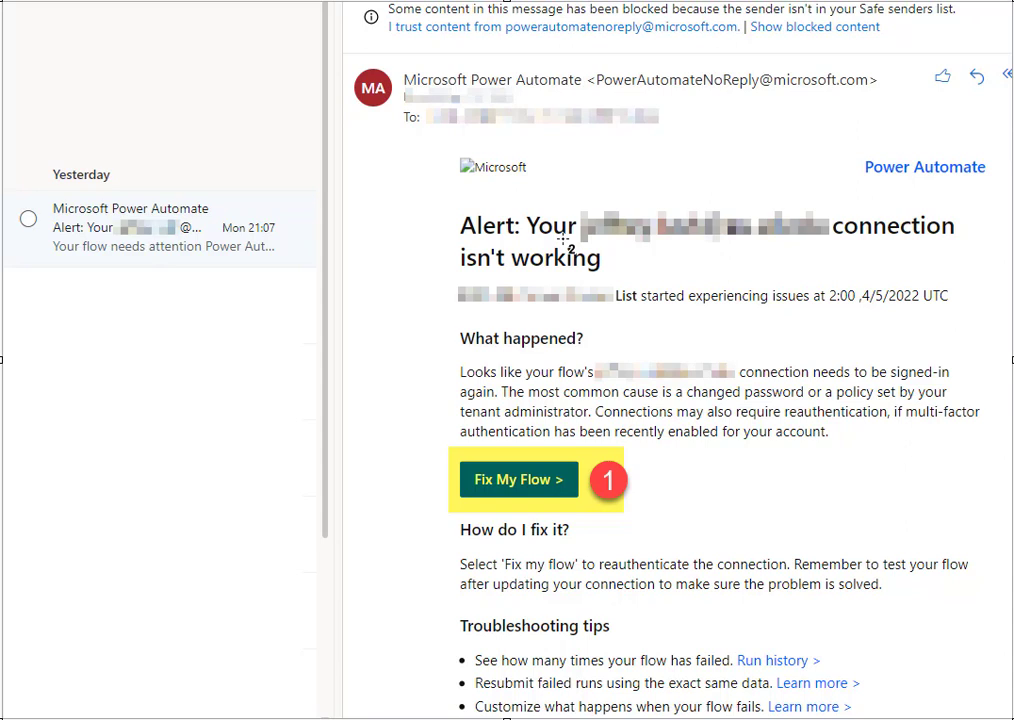
mouse_move(528, 150)
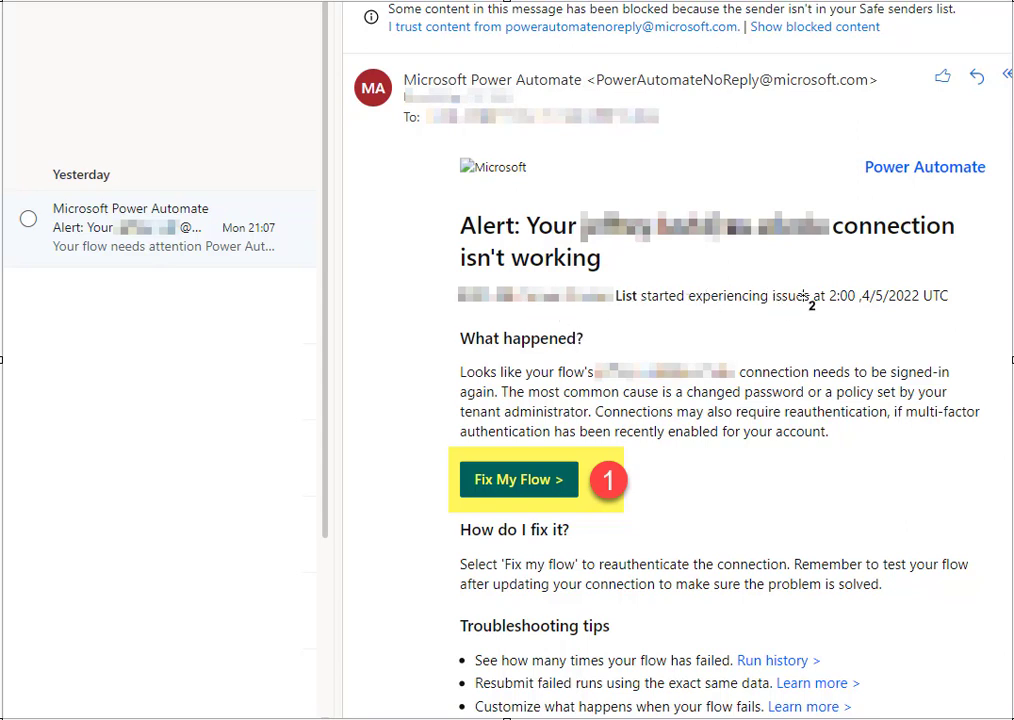
mouse_move(800, 320)
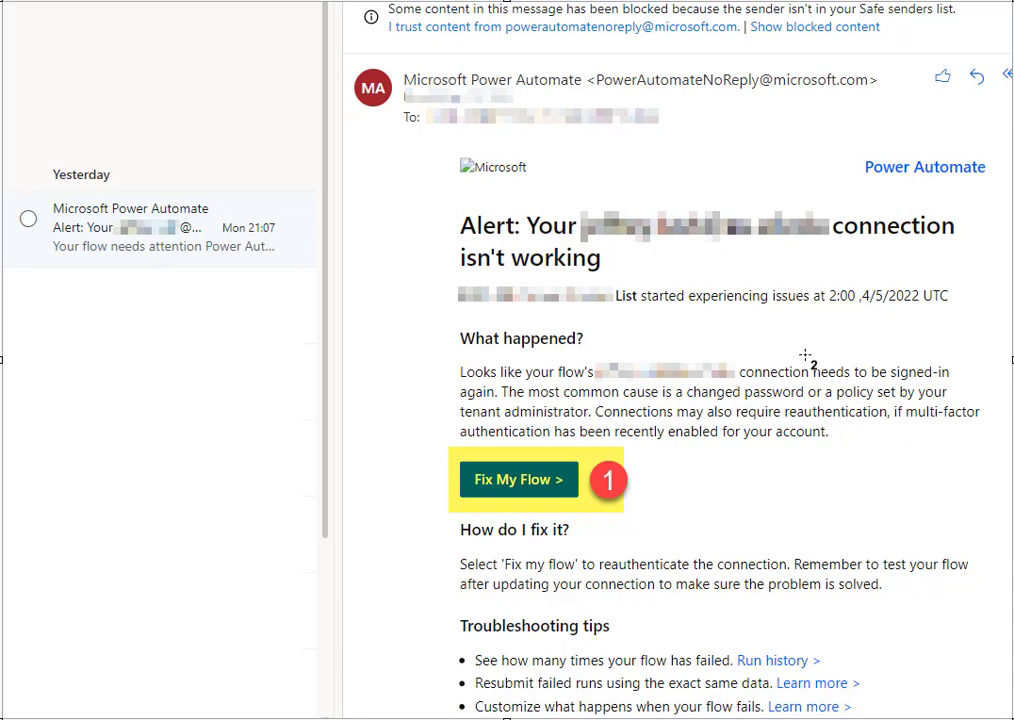
mouse_move(545, 485)
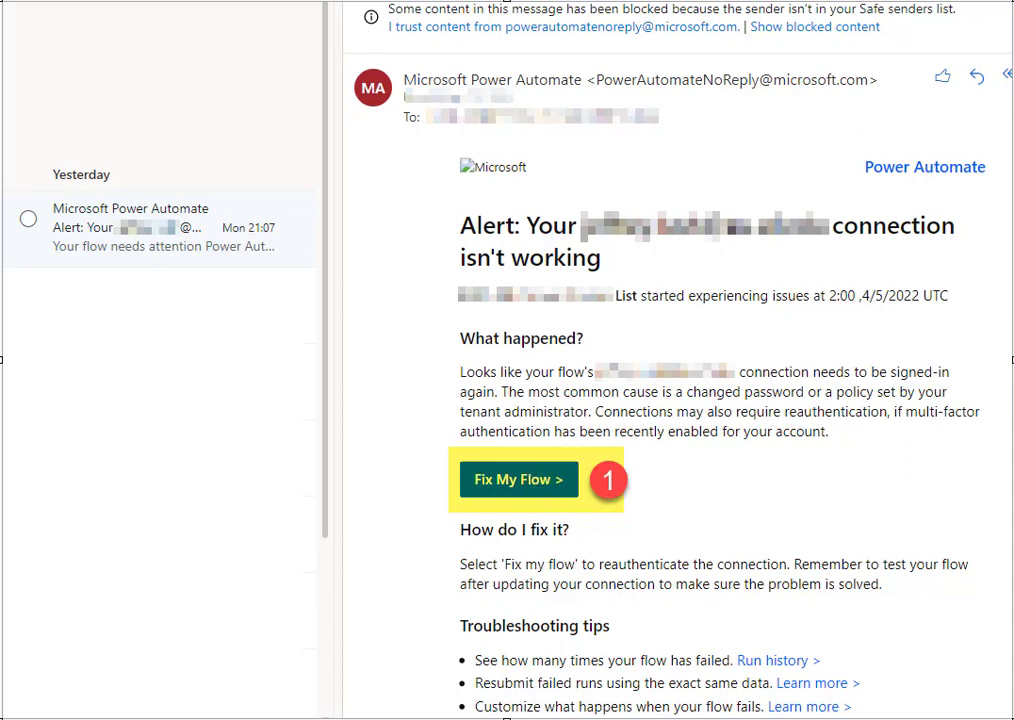
Display the Connections screenshot slide with its highlighted, numbered fix-connection link
click(518, 479)
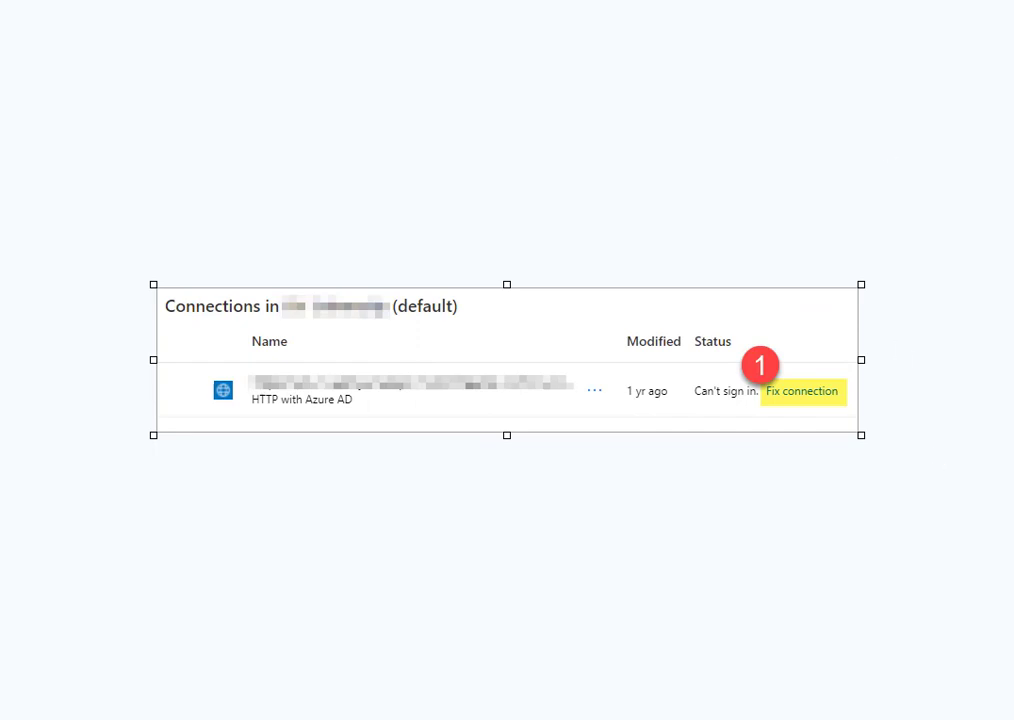
mouse_move(805, 529)
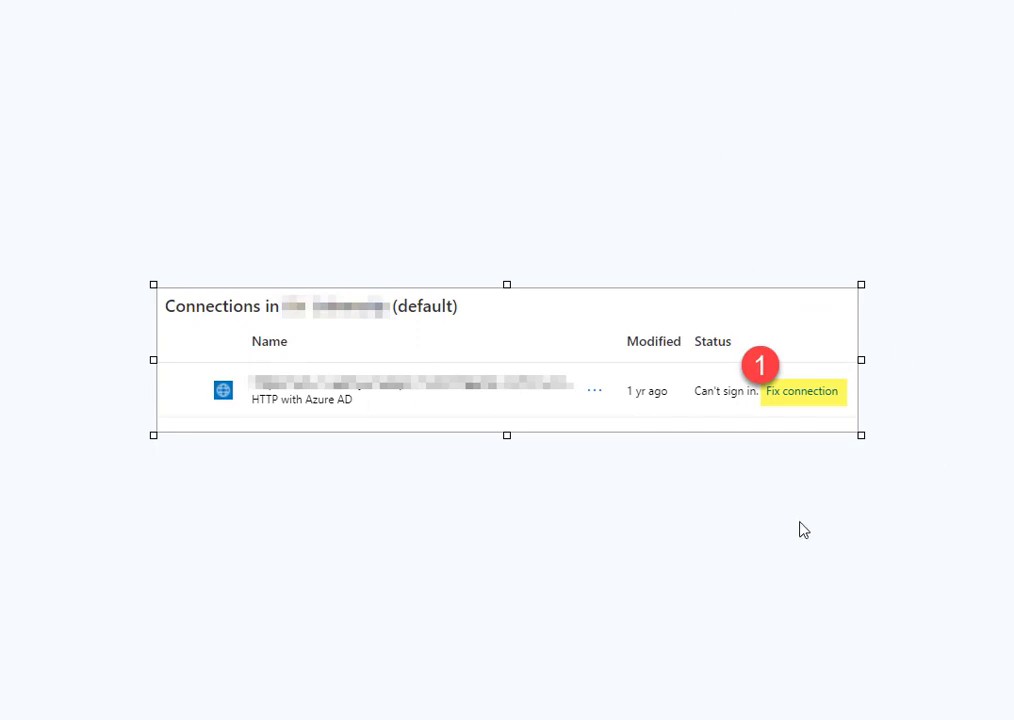
mouse_move(81, 175)
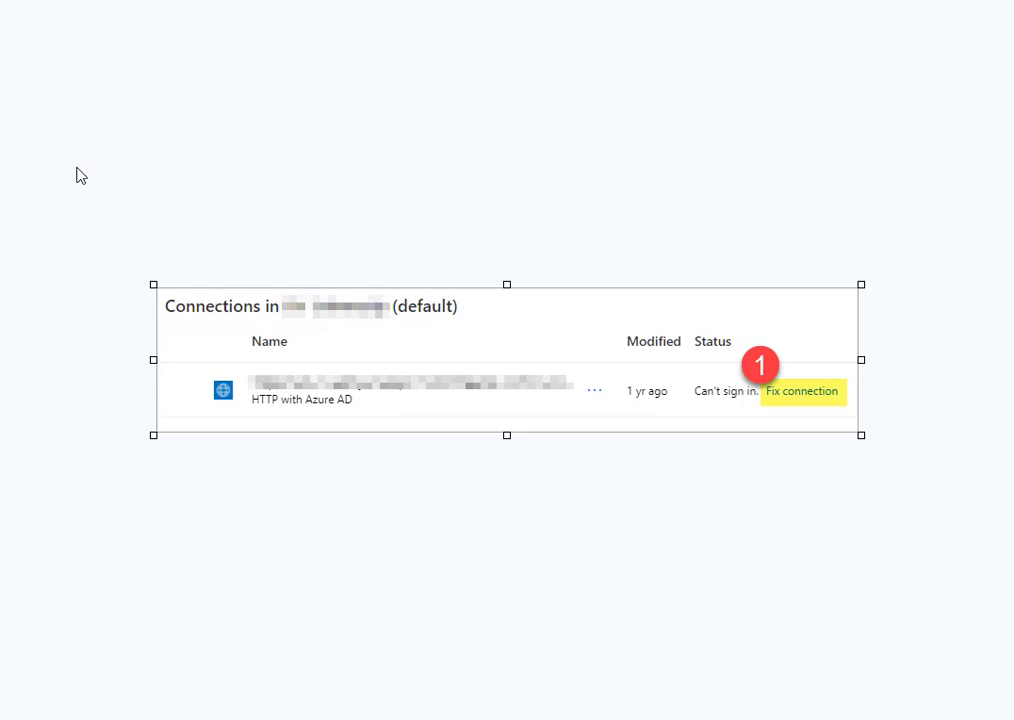
mouse_move(723, 554)
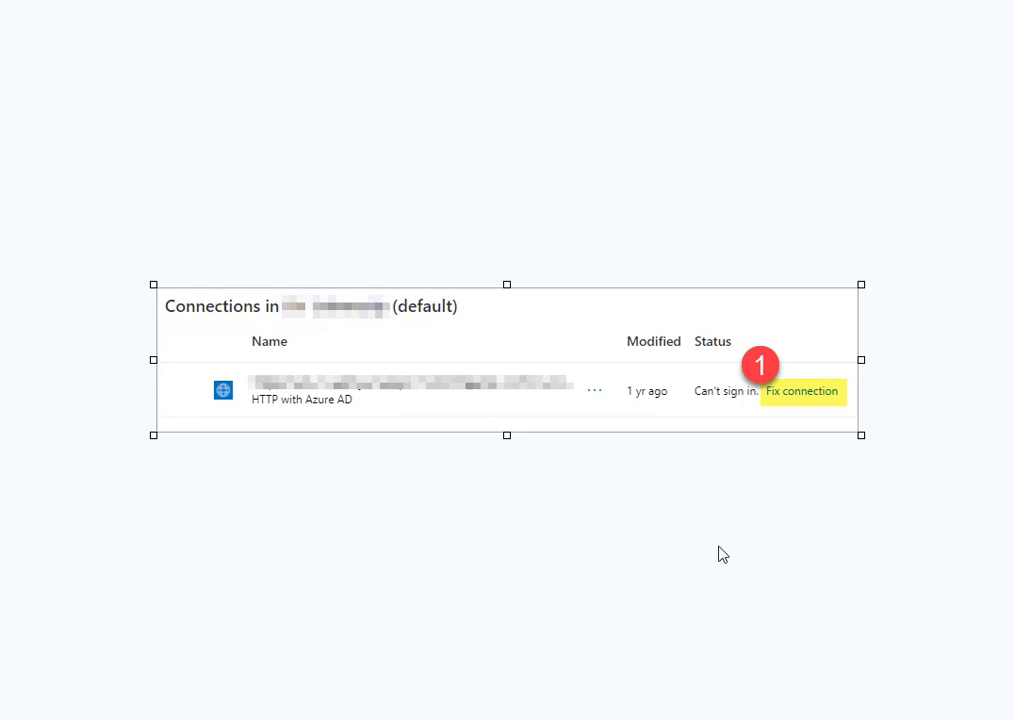
mouse_move(560, 535)
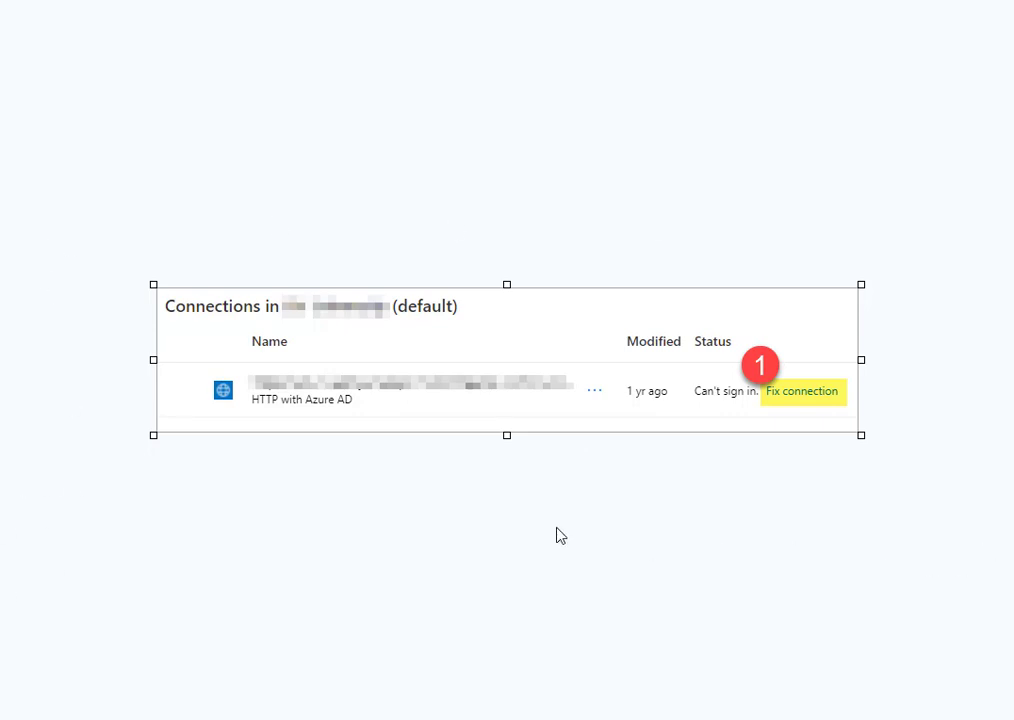
mouse_move(638, 407)
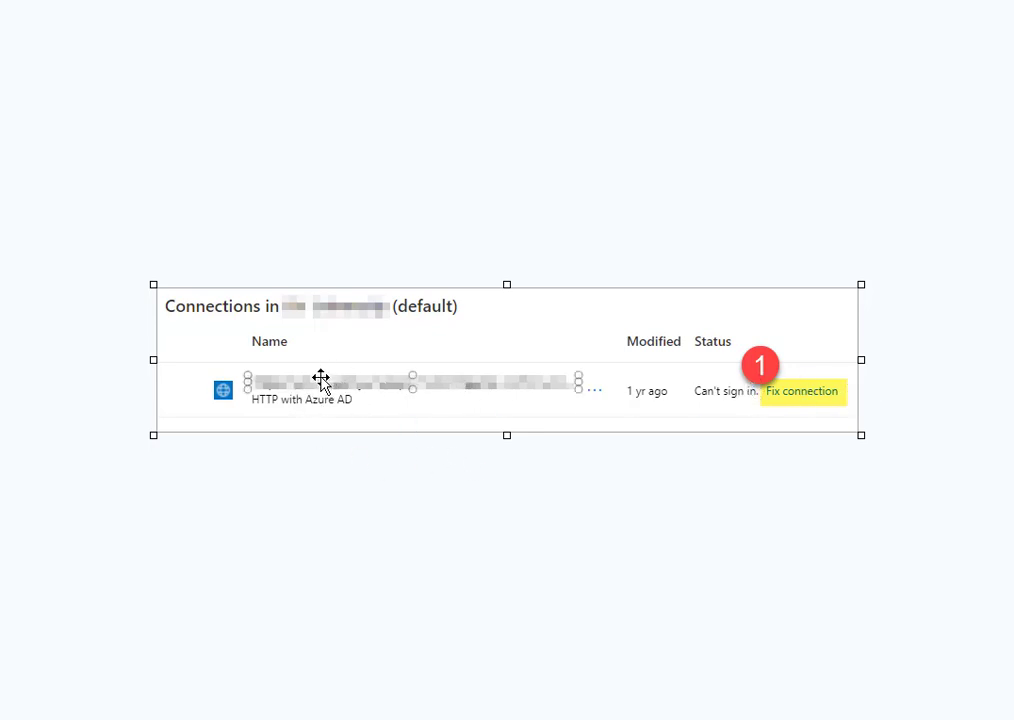
mouse_move(347, 384)
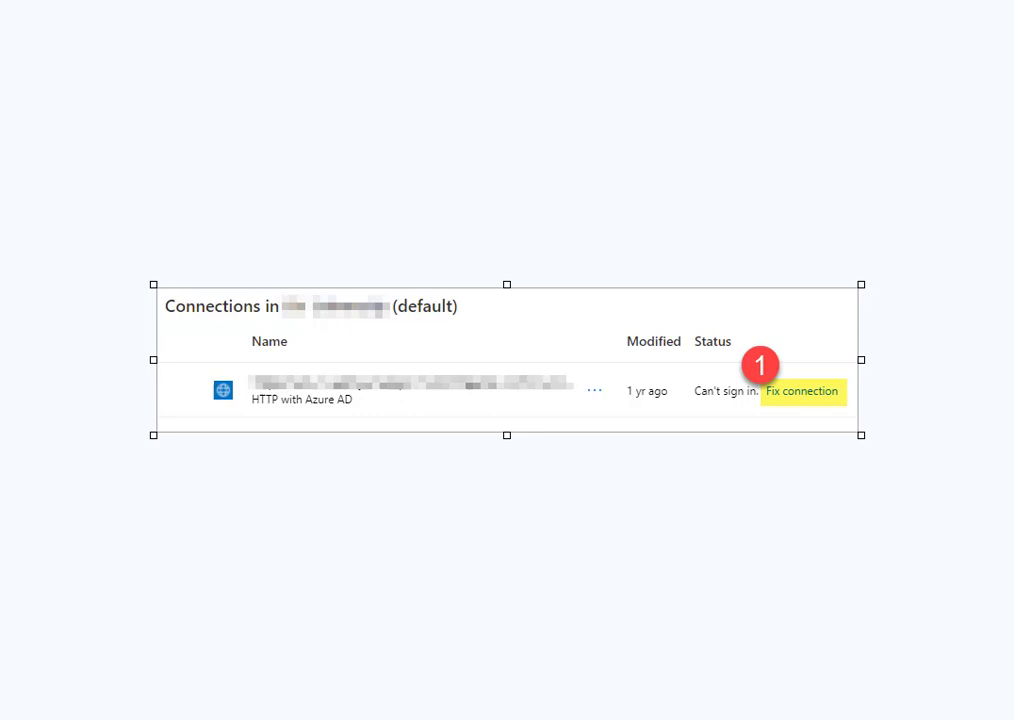
Show the Pick an account screenshot slide with numbered callouts on the first account
click(801, 391)
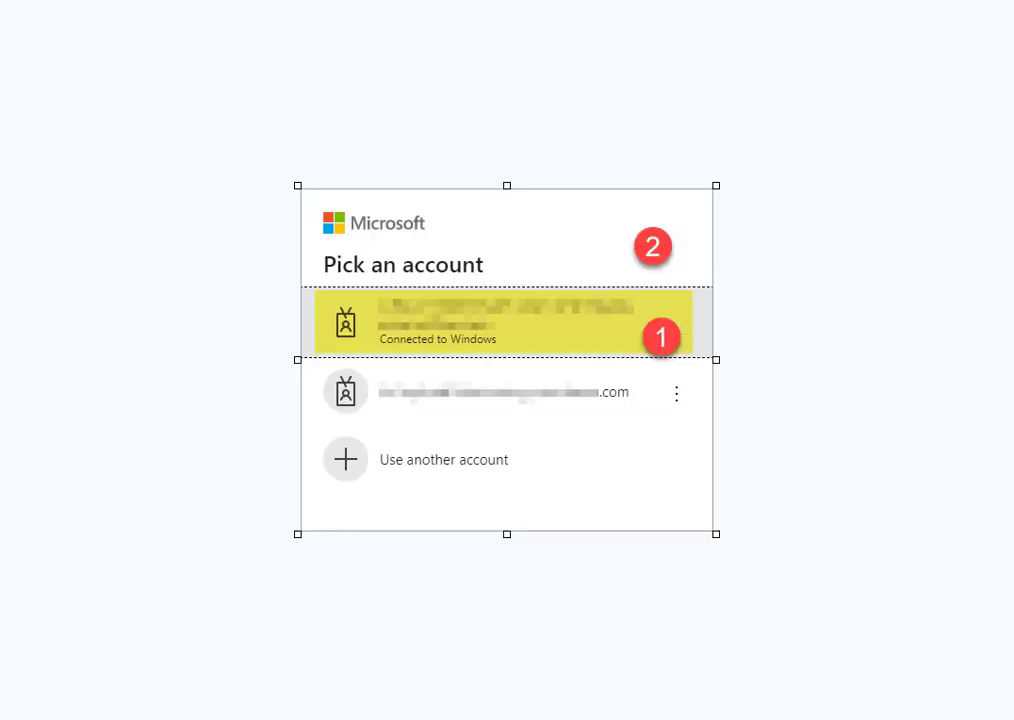
mouse_move(520, 272)
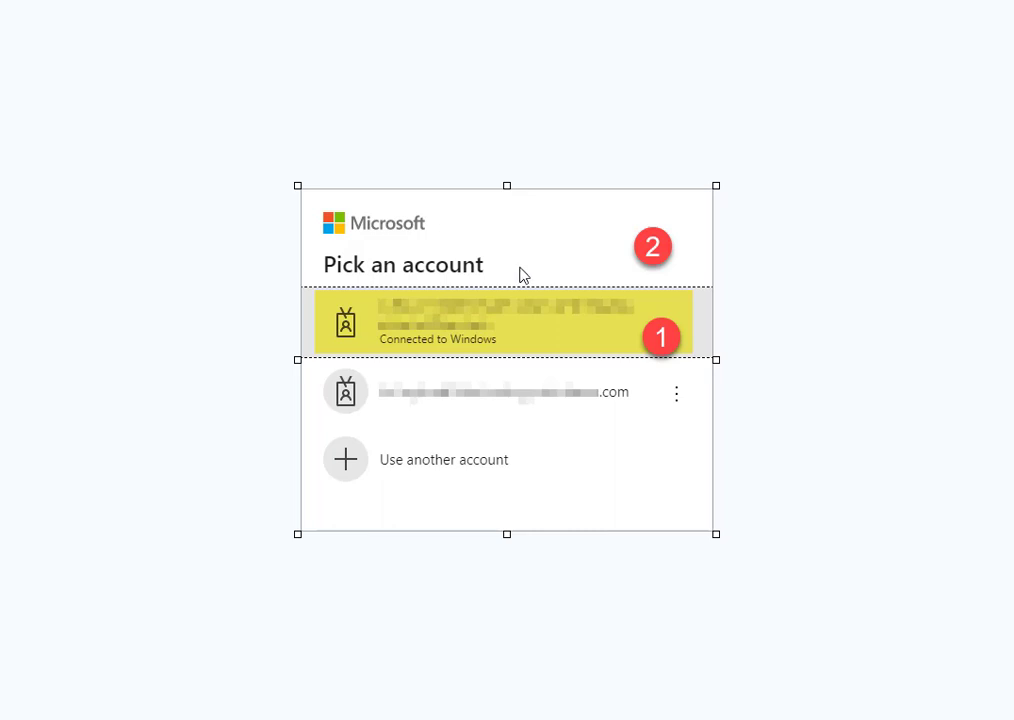
Select the red number 2 callout badge on the account picker slide
click(653, 246)
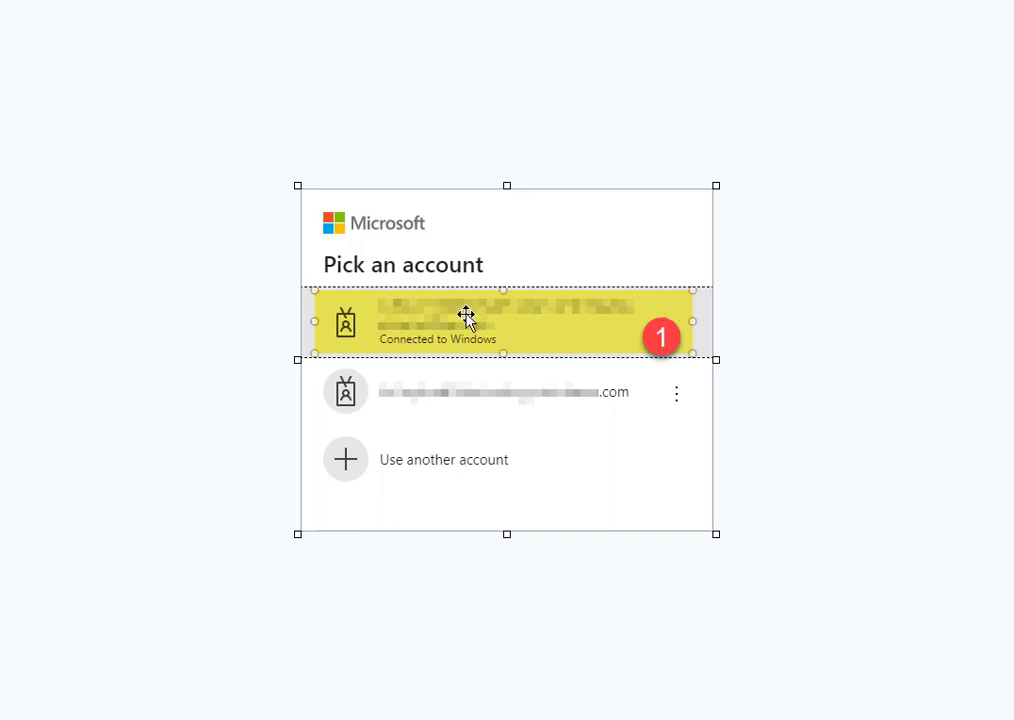
mouse_move(477, 315)
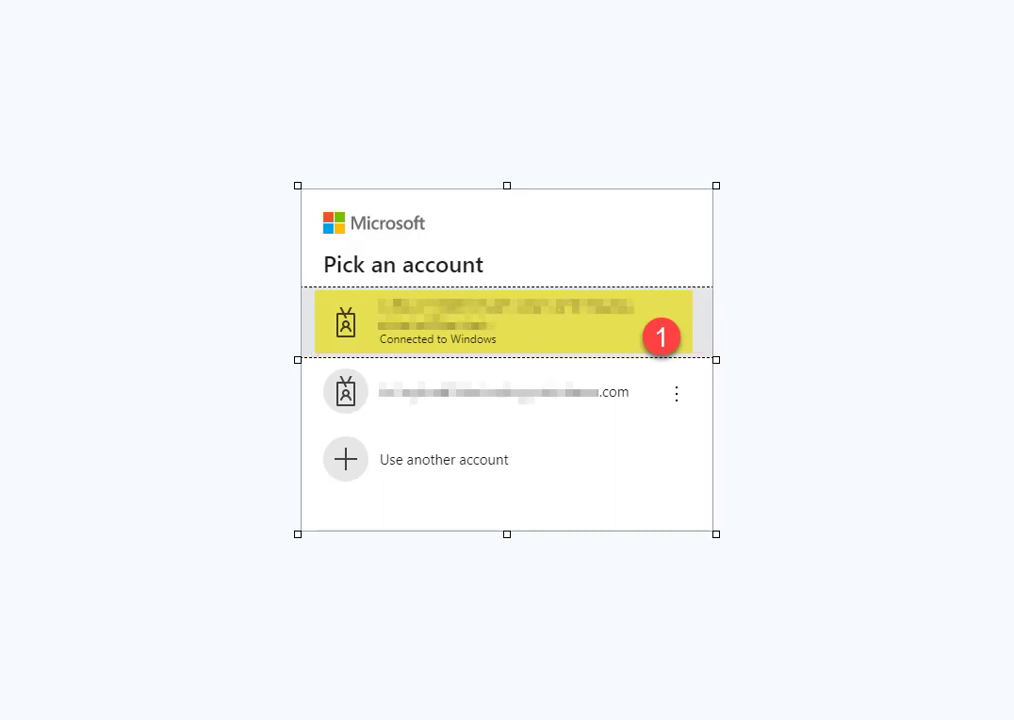
mouse_move(590, 442)
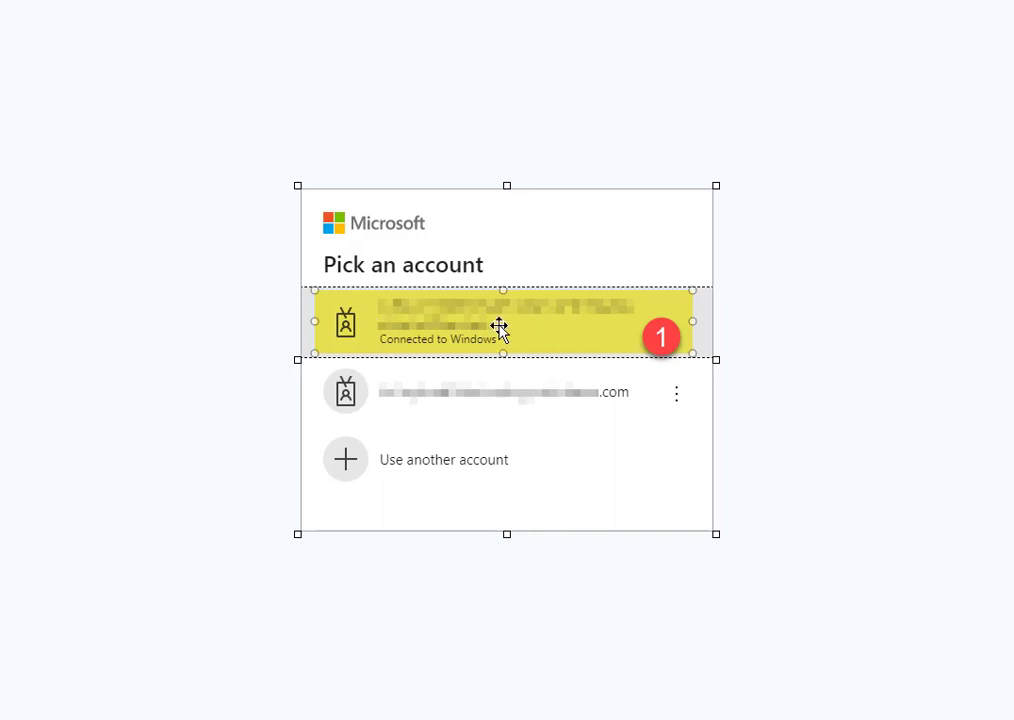
mouse_move(730, 335)
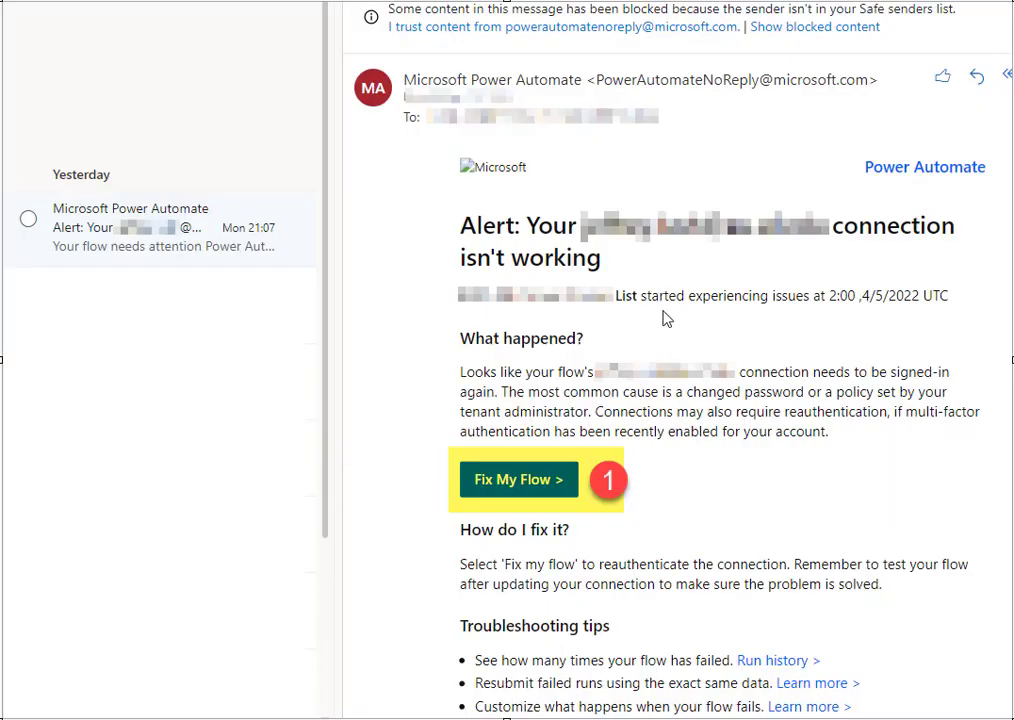
Return to the Connections screenshot slide with its single Fix connection callout
click(517, 479)
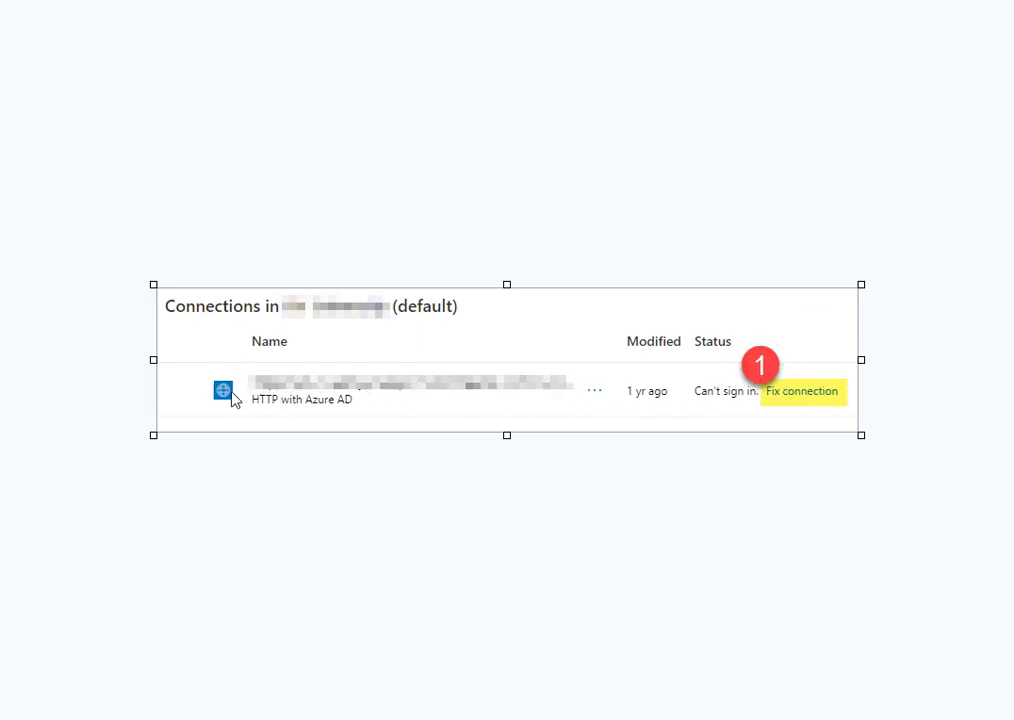
mouse_move(788, 598)
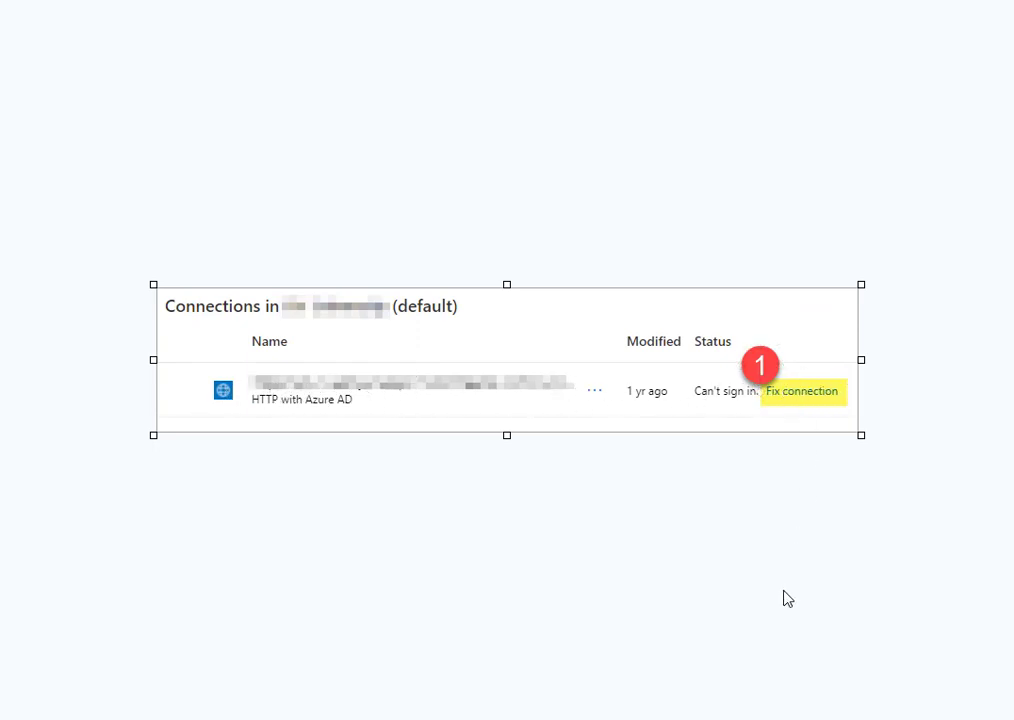
mouse_move(846, 372)
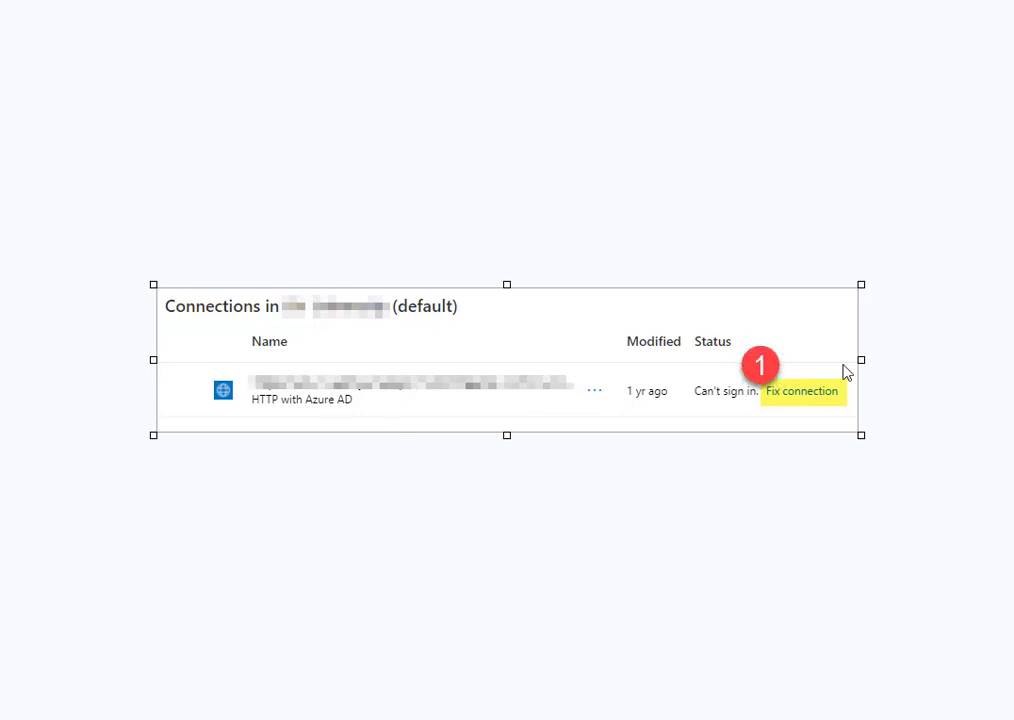
mouse_move(790, 540)
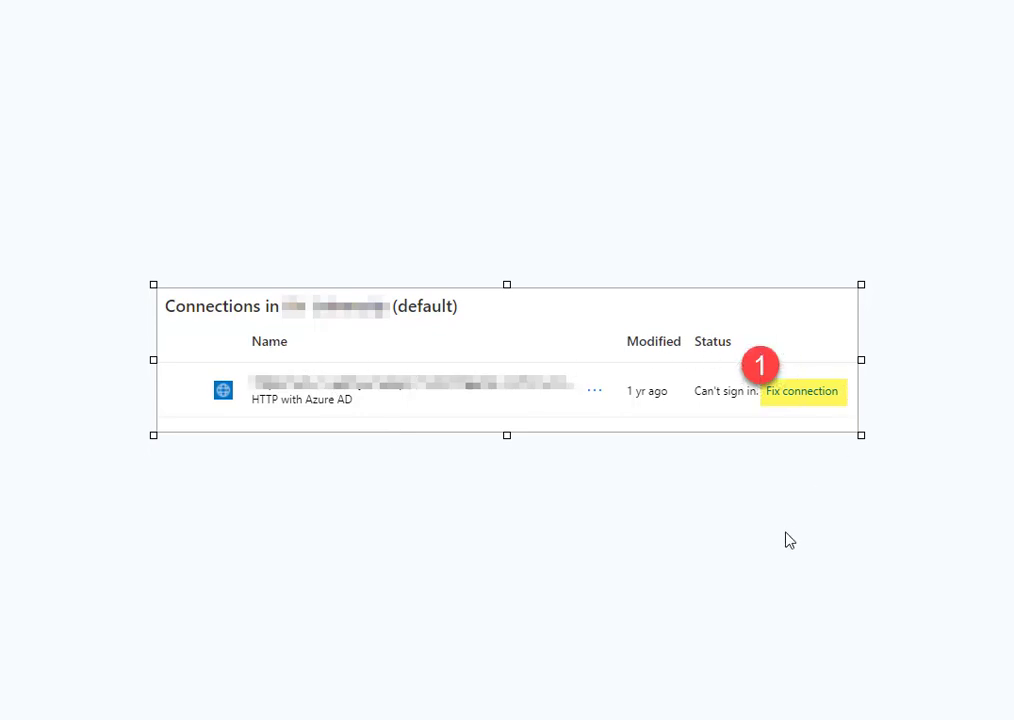